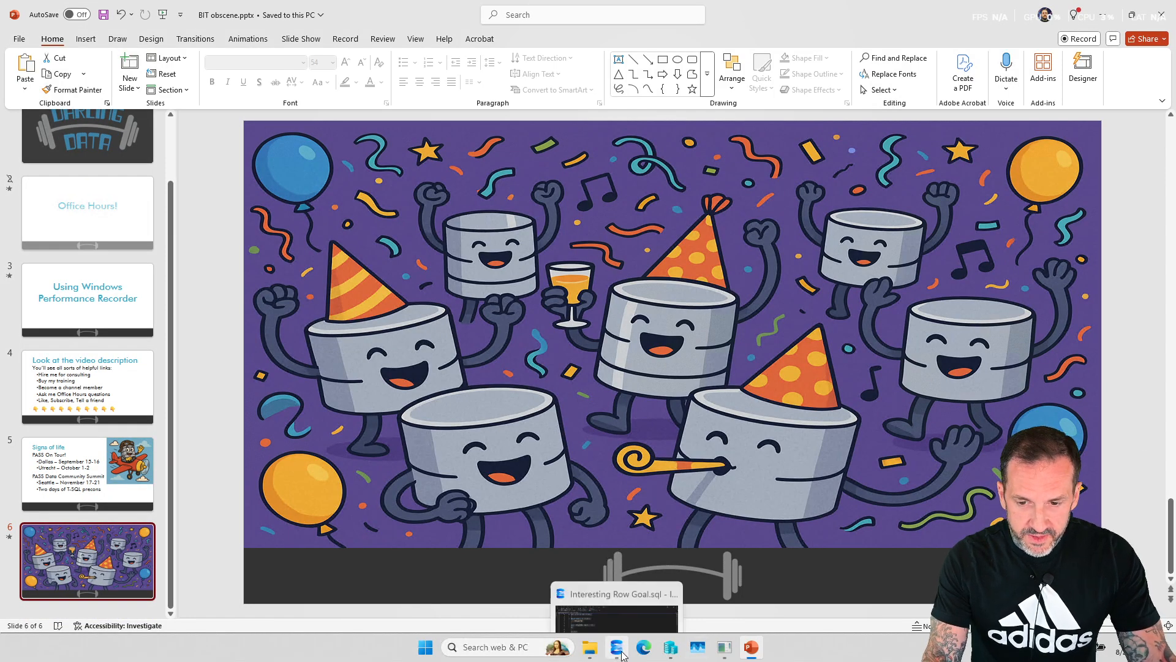
Step: Switch to the Interesting Row Goal.sql window in SQL Server Management Studio
click(616, 647)
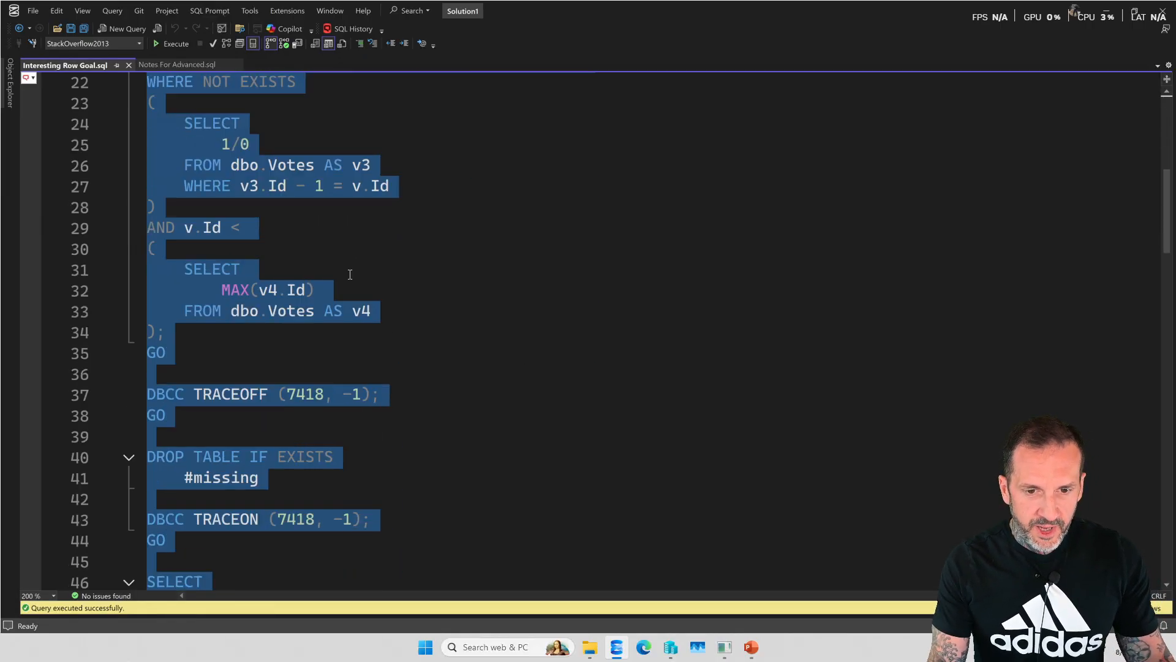
Step: Scroll down through the script toward the Query 1 and Query 2 execution plans
scroll(down, 3)
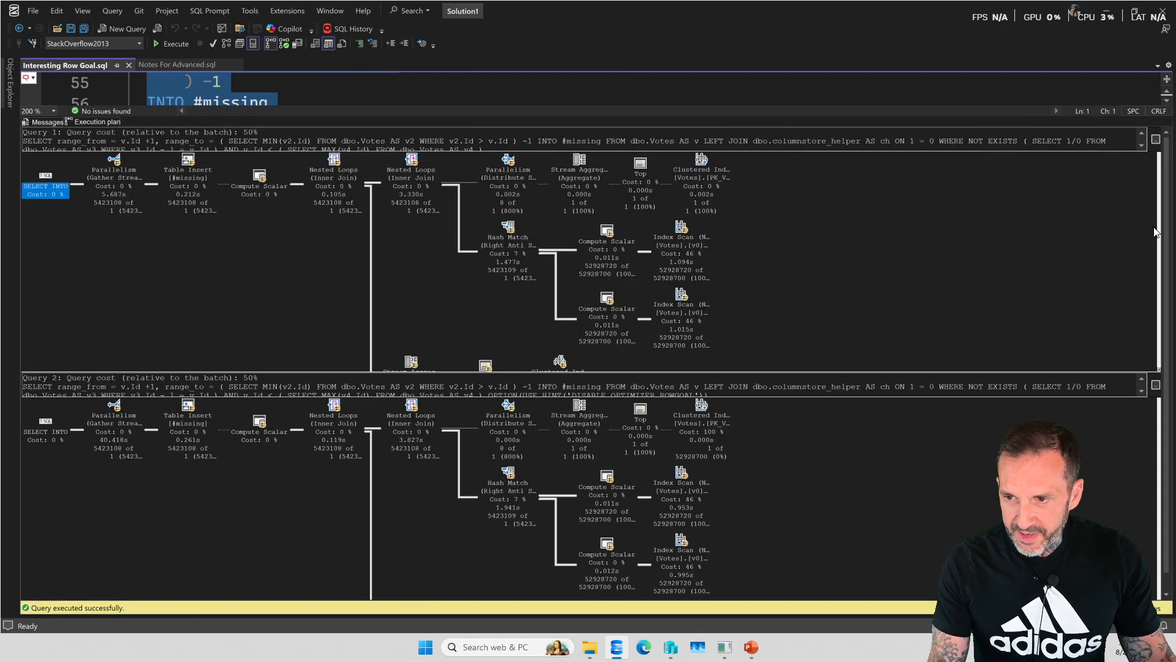
mouse_move(515, 281)
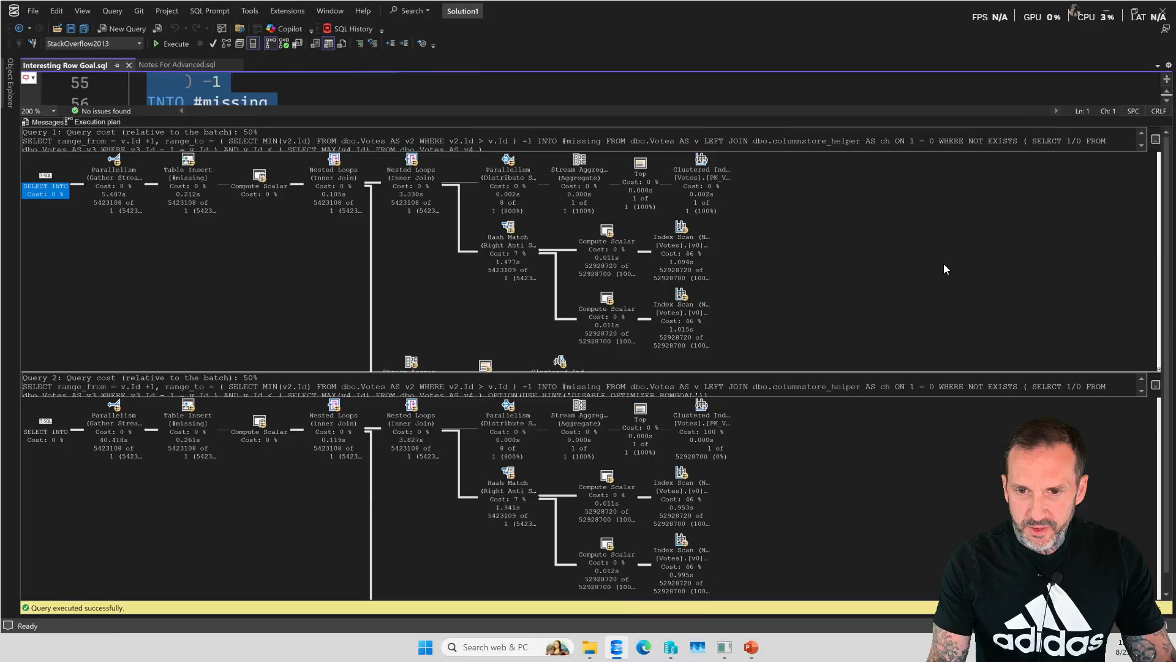
Step: Compare the Votes clustered index scans (3.386s vs 37.630s) and select Query 1's SELECT INTO
scroll(down, 3)
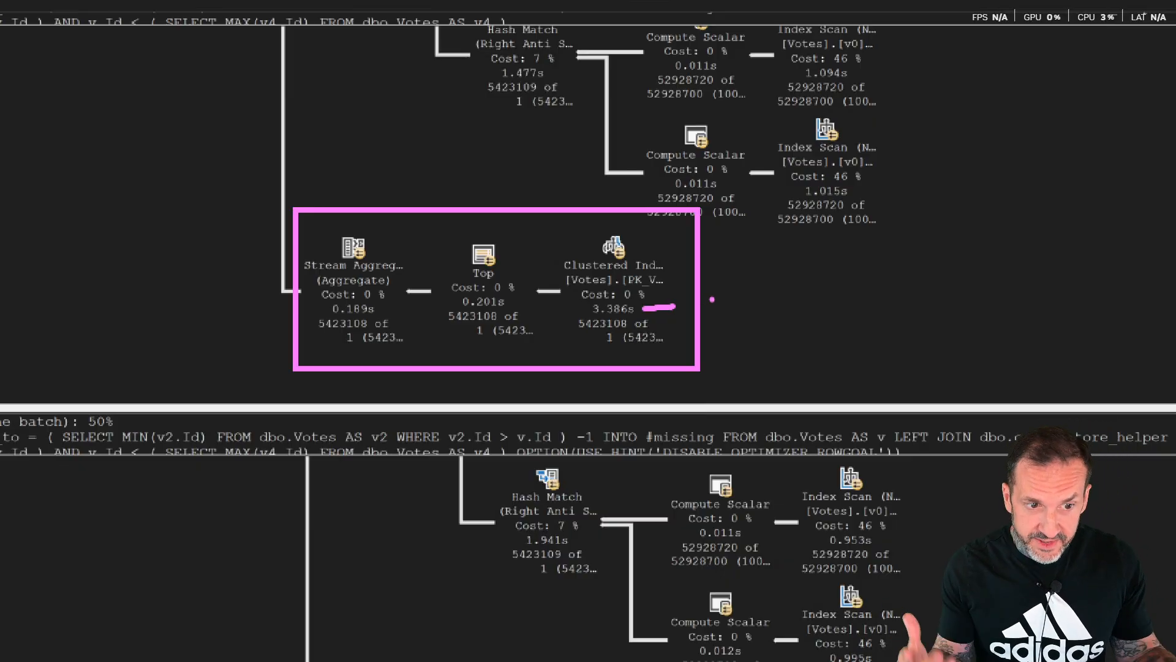
scroll(down, 3)
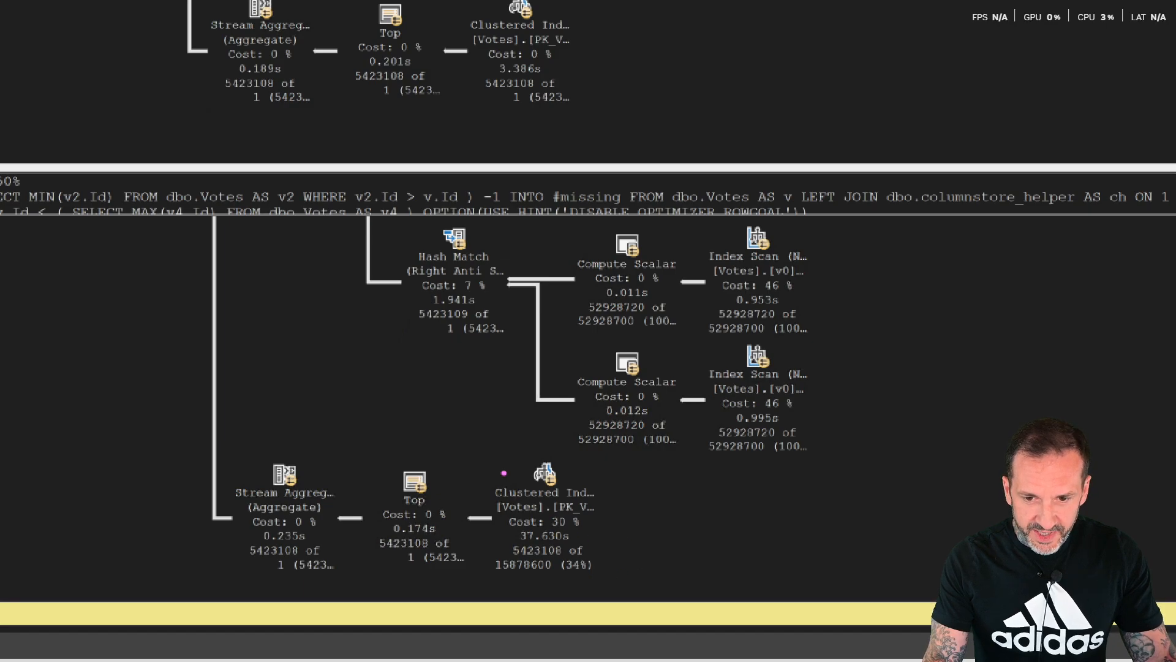
click(546, 517)
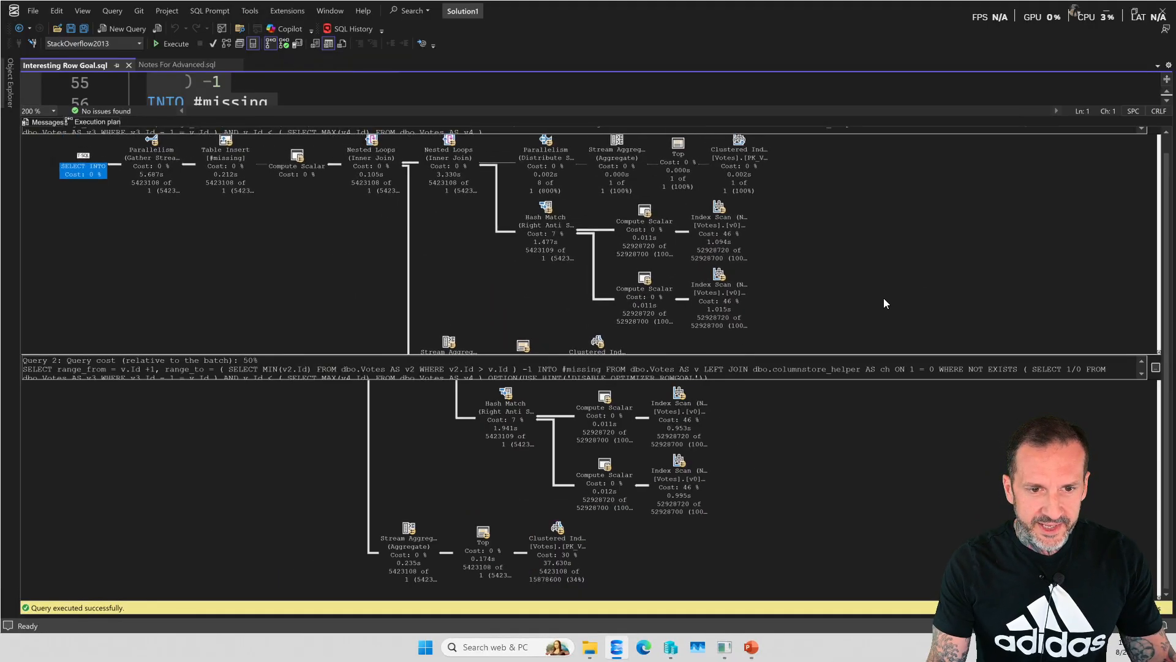
mouse_move(83, 167)
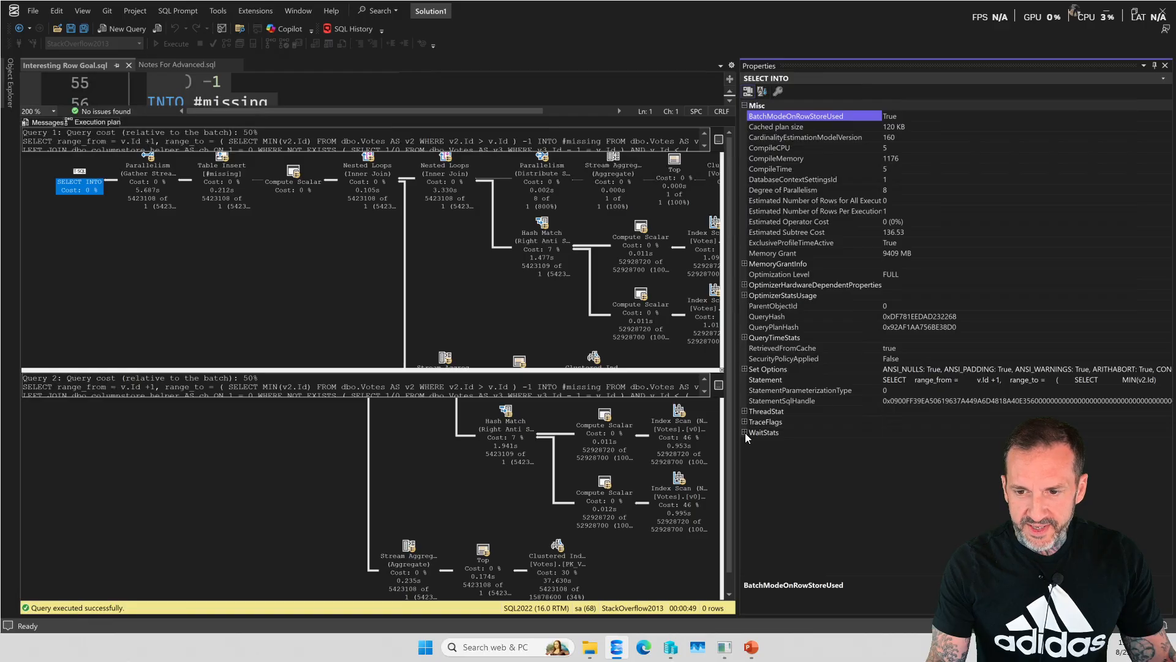
Step: Compare WaitStats of both SELECT INTO operators: PAGEIOLATCH_SH 3565 ms versus HTMEMO 5832 ms
click(746, 431)
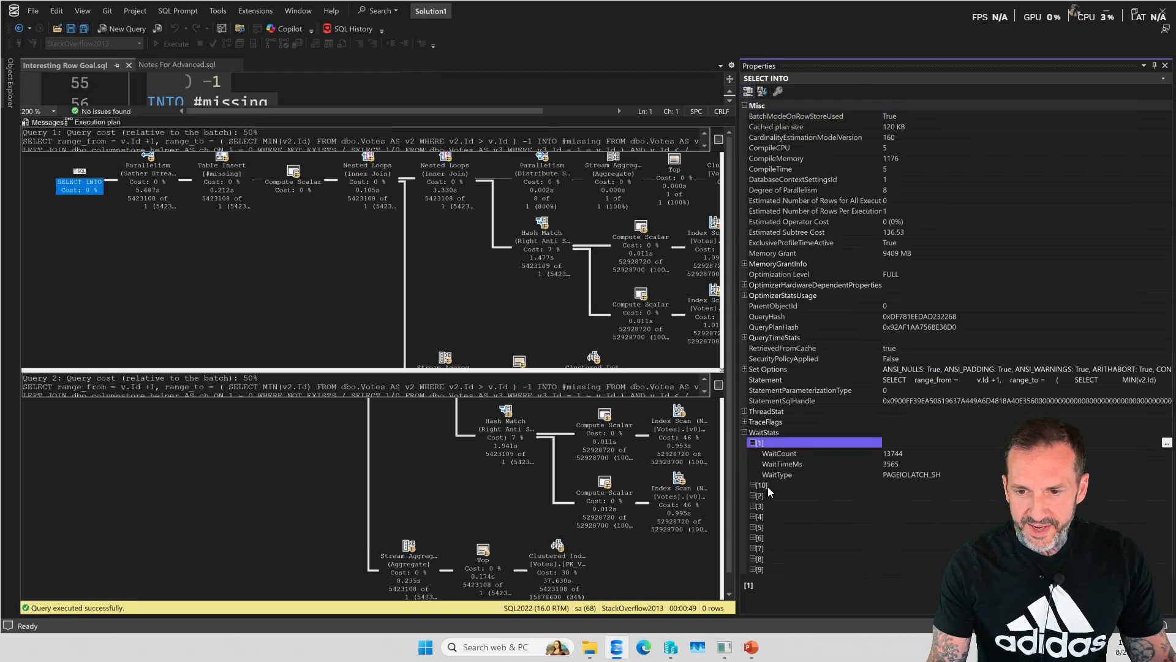
click(752, 485)
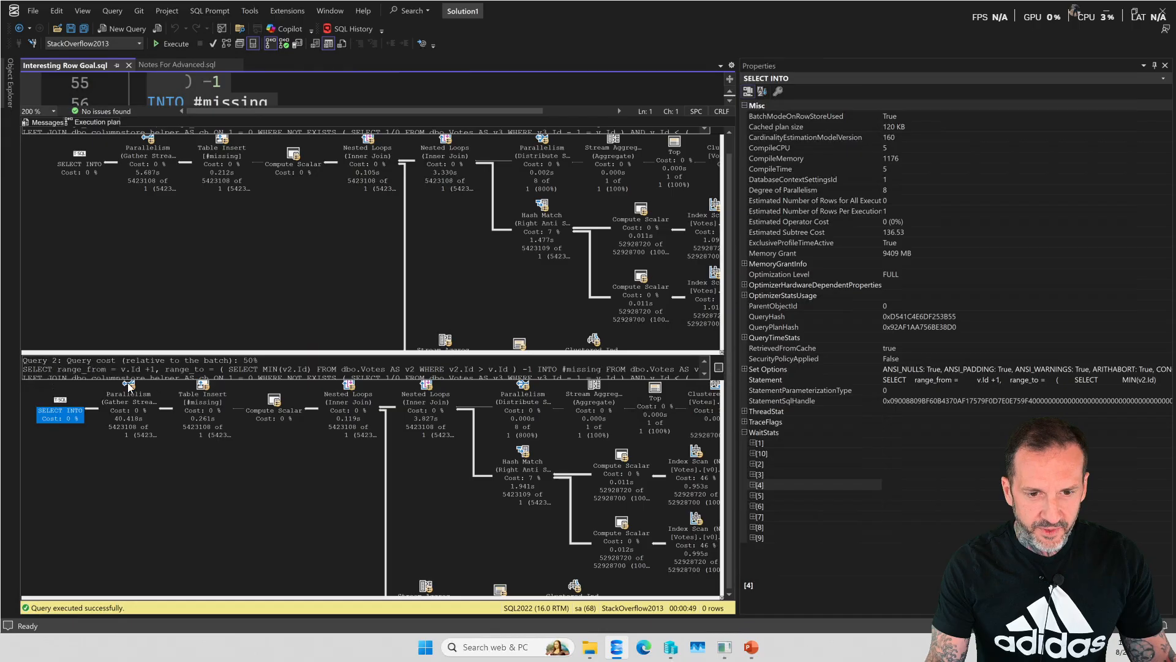
click(744, 432)
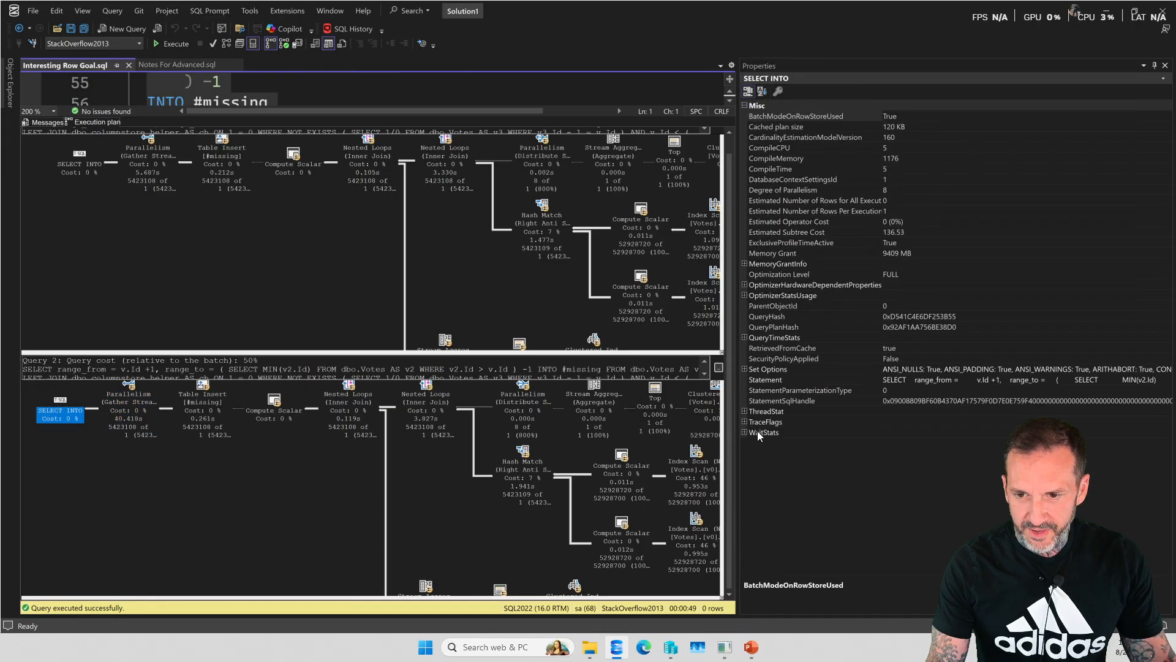
click(748, 432)
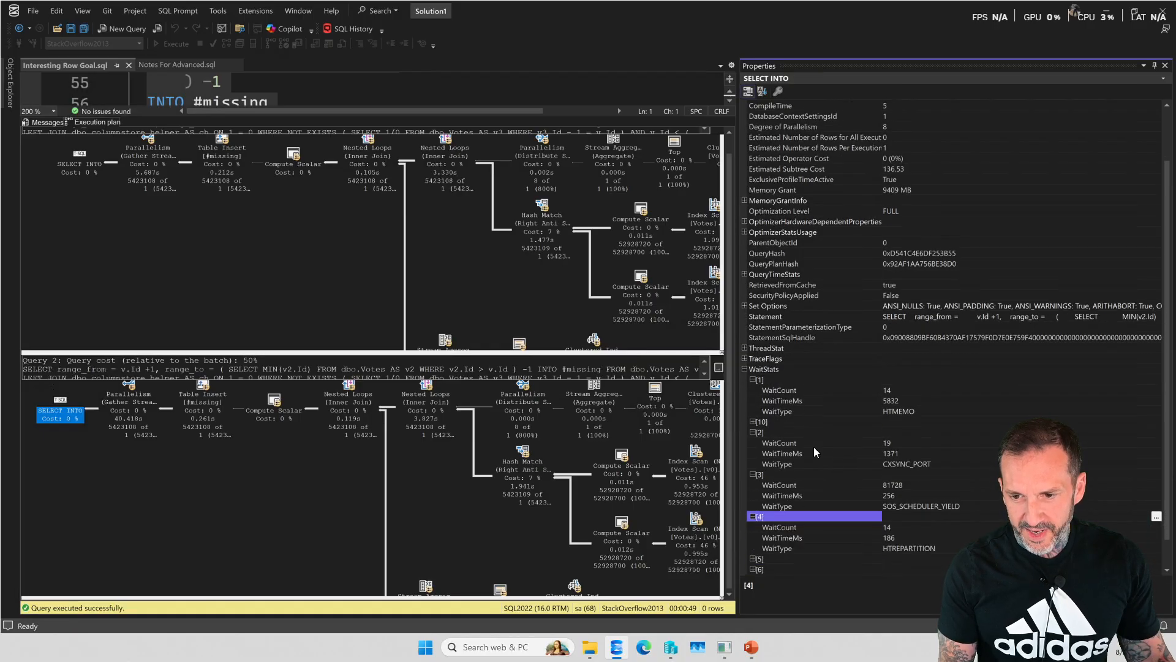
scroll(down, 3)
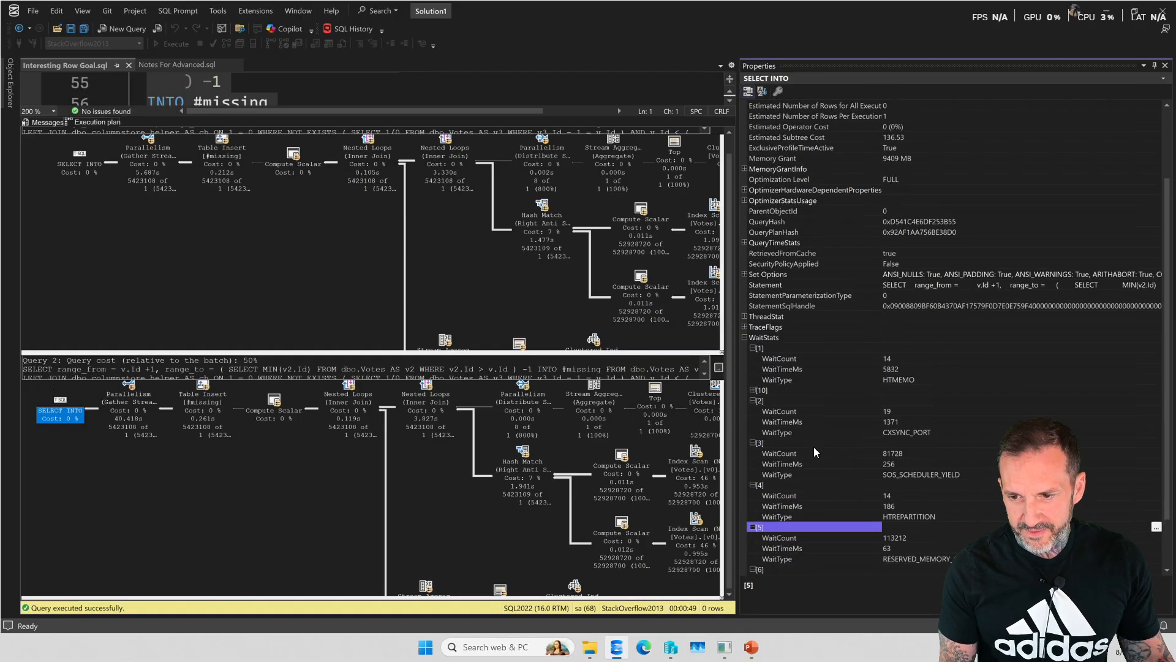
mouse_move(728, 394)
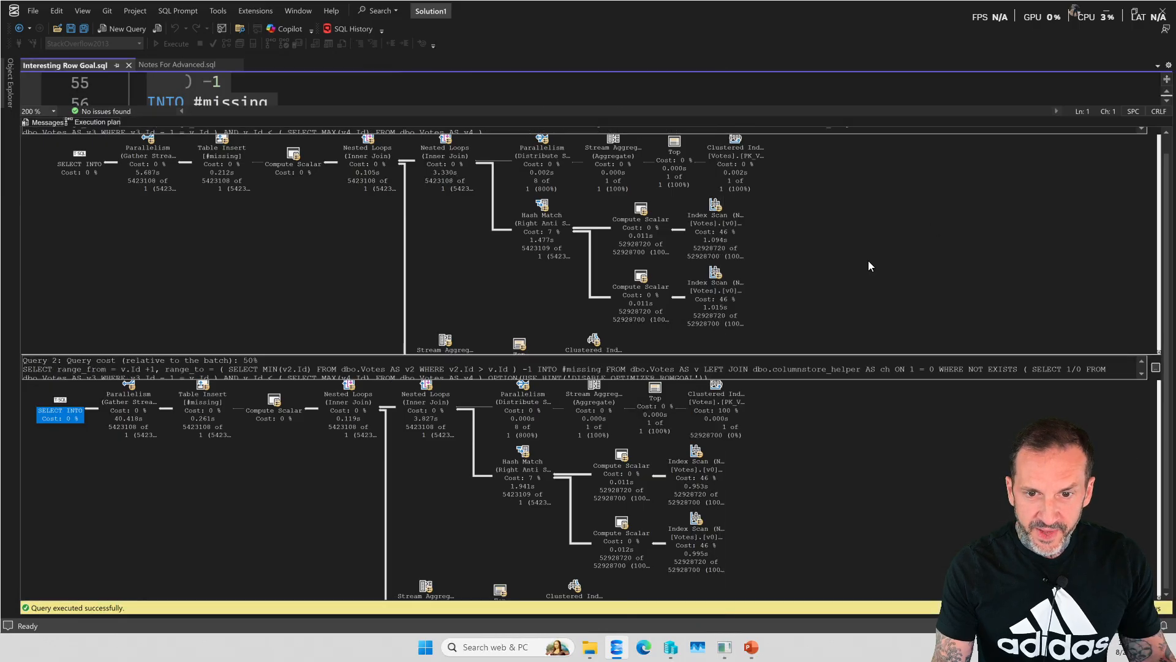
mouse_move(735, 150)
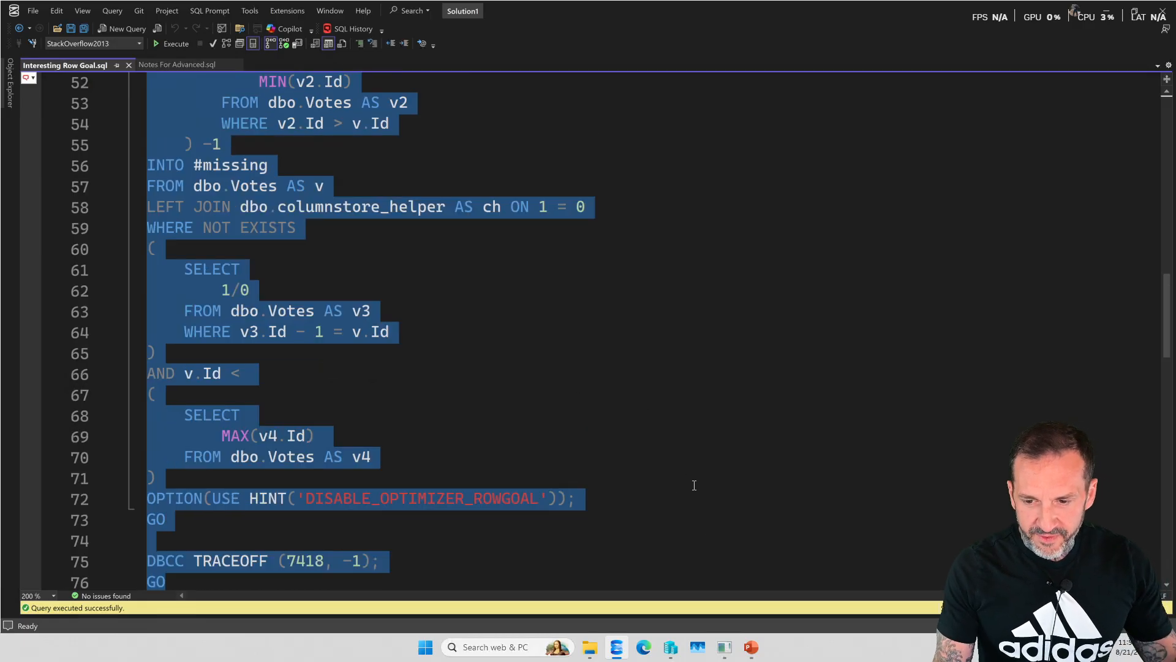
Step: Switch to the remote desktop session running PerfView
click(722, 647)
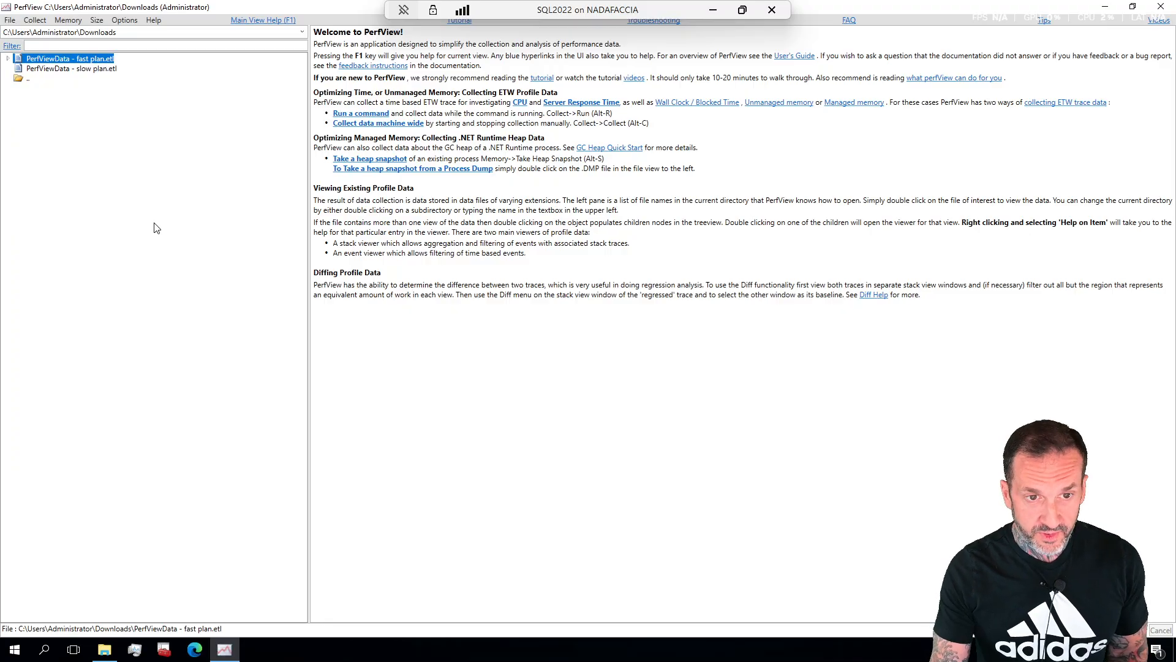
Step: Open fast plan.etl CPU Stacks filtered to the sqlservr process
click(33, 19)
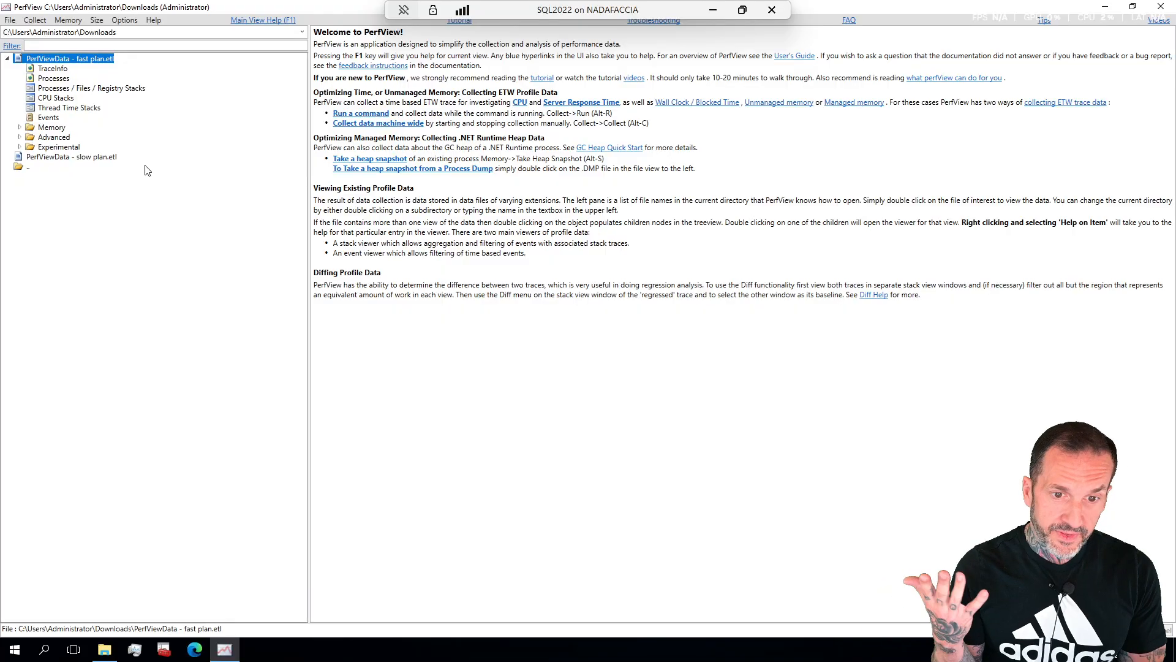
mouse_move(127, 142)
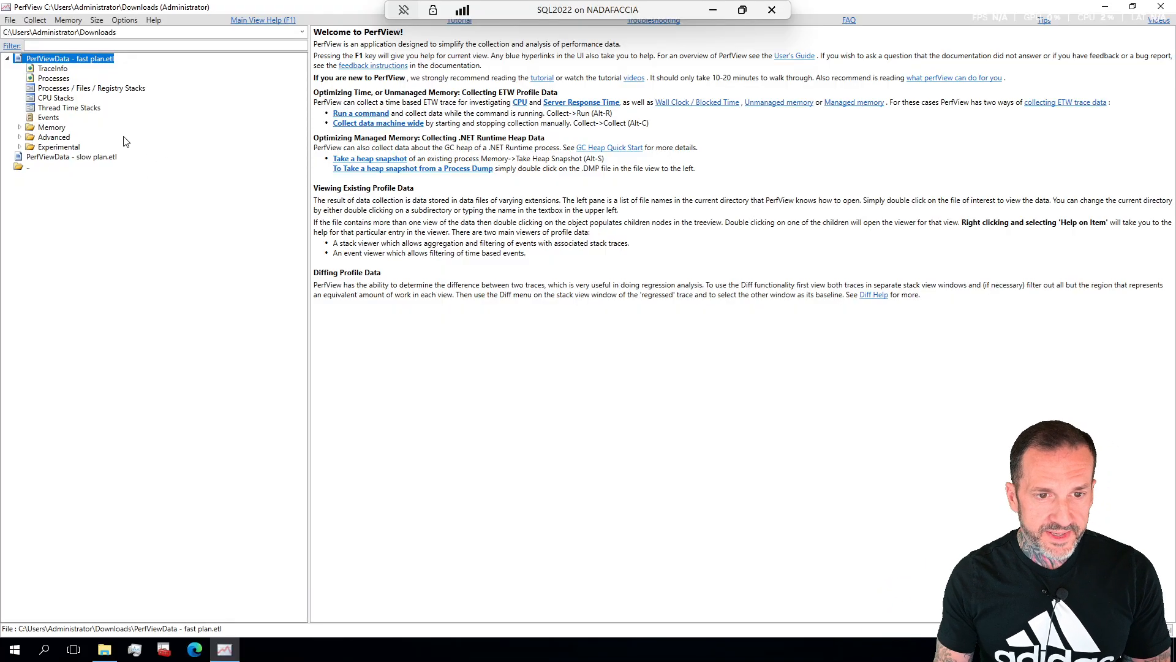
double_click(54, 97)
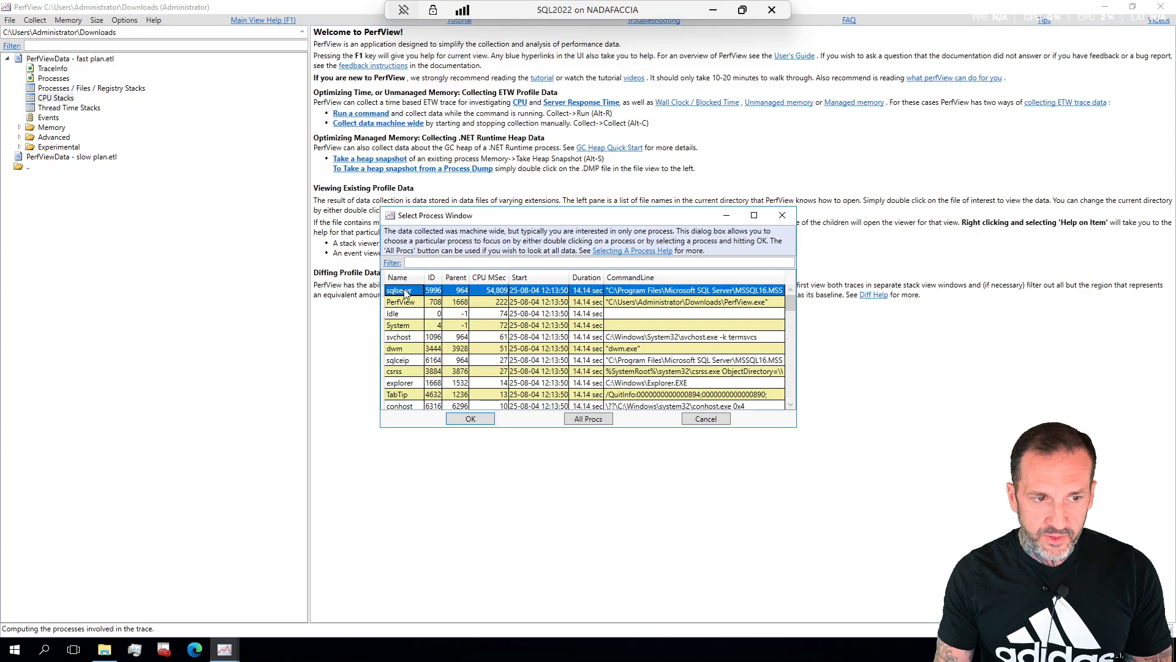
click(471, 418)
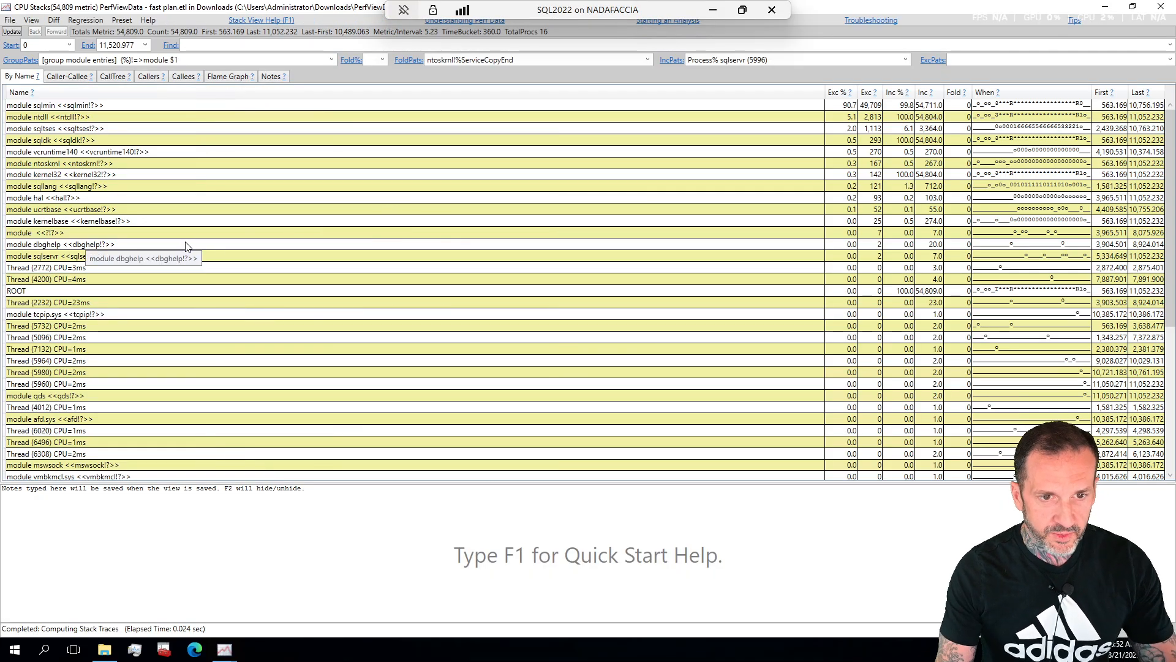
mouse_move(285, 257)
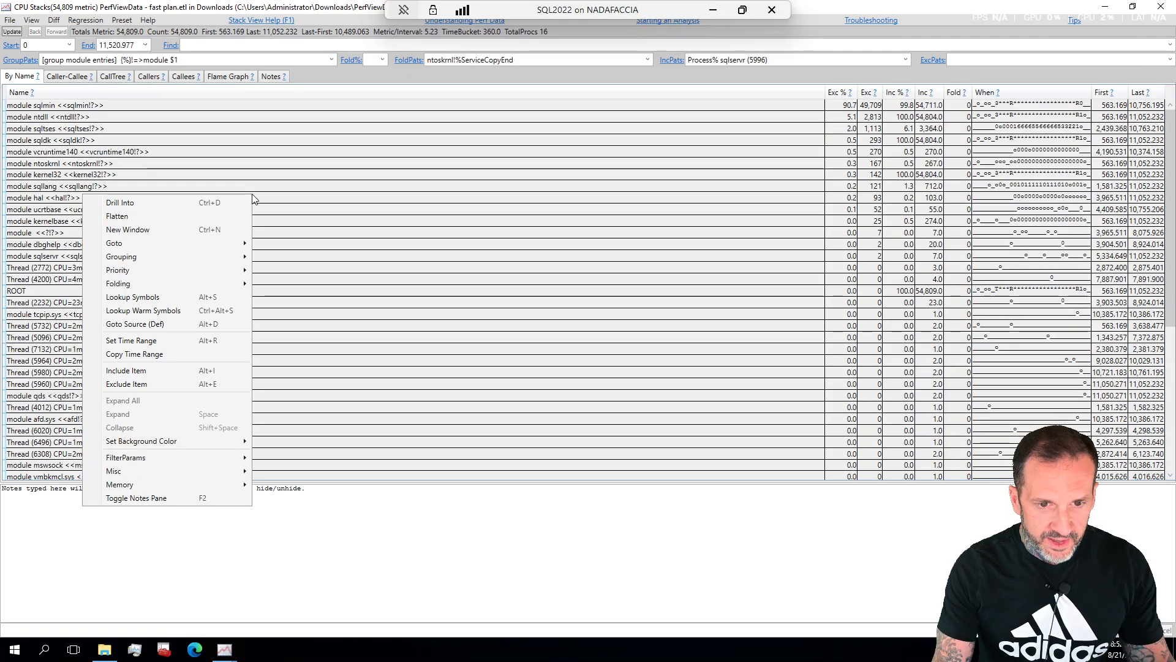
mouse_move(121, 257)
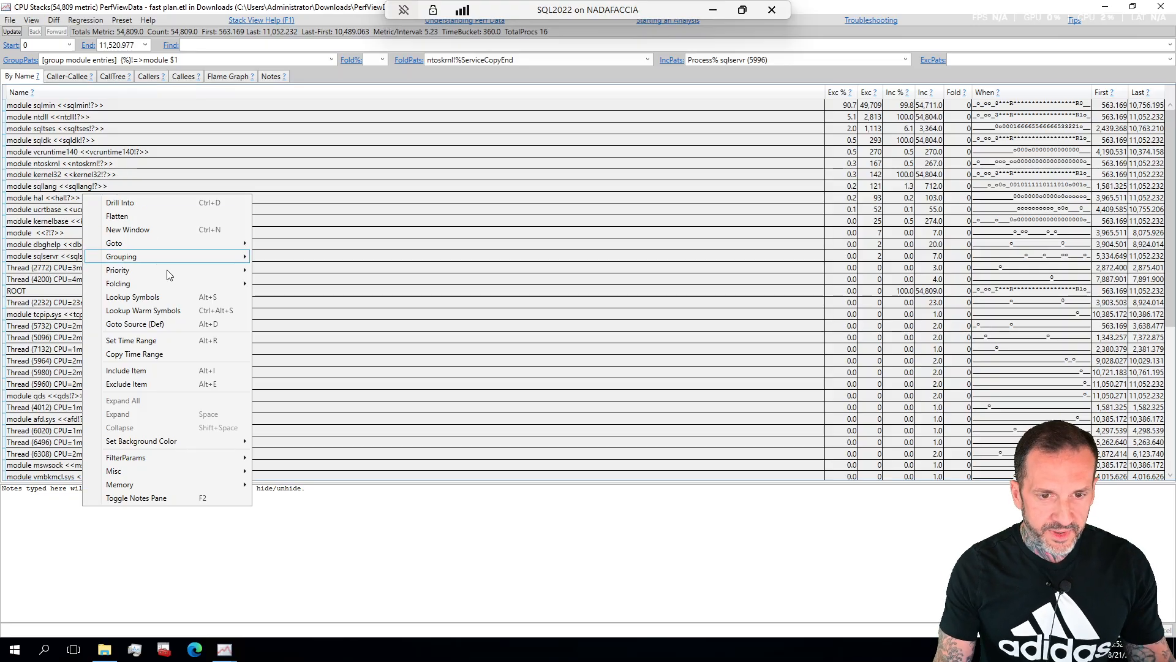
Step: Clear GroupPats grouping and set Fold% to 0 in the fast-plan CPU stacks
click(132, 297)
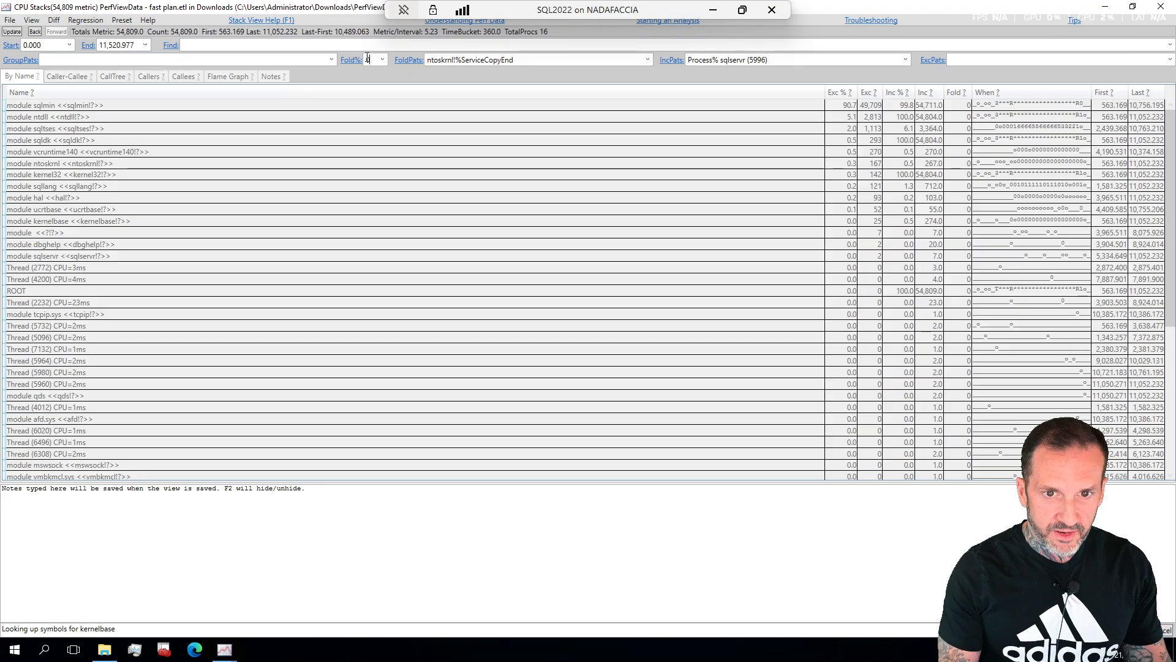
text(0)
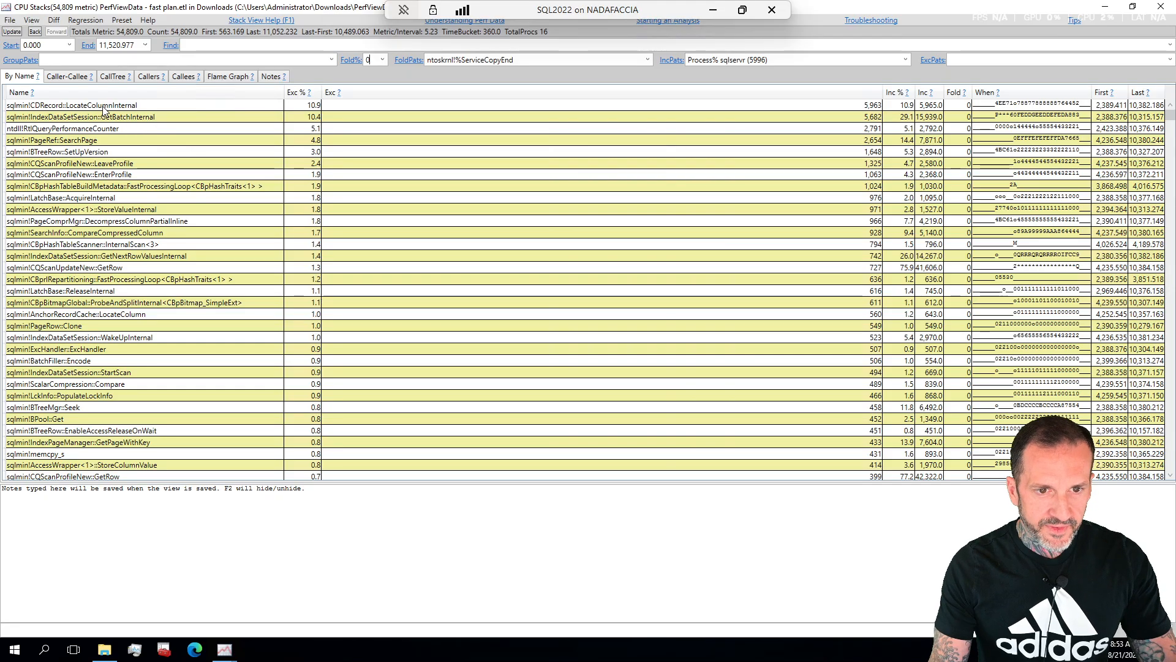
Step: Review callers of CDRecord::LocateColumnInternal, then return to the By Name list
click(149, 76)
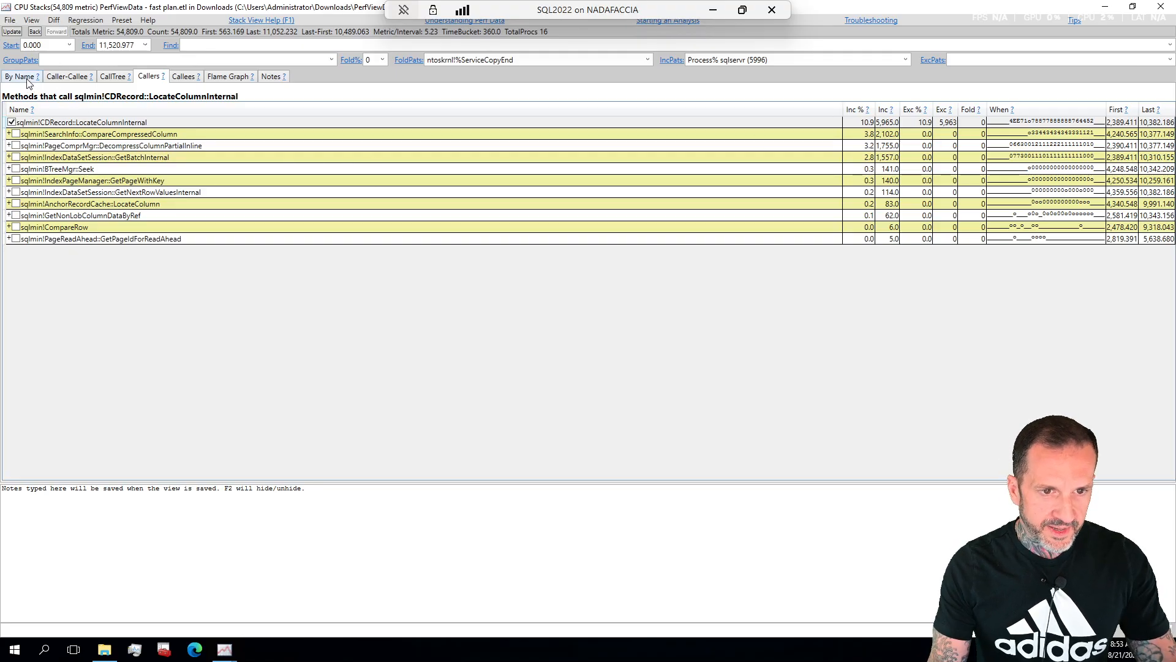
click(20, 76)
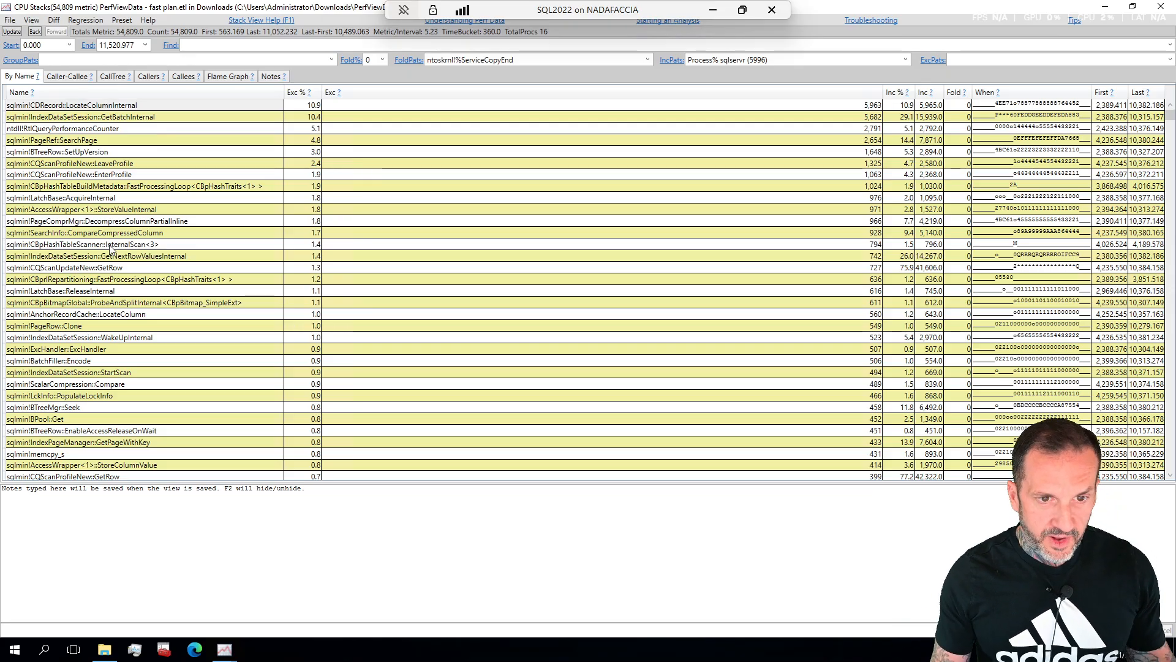
mouse_move(527, 153)
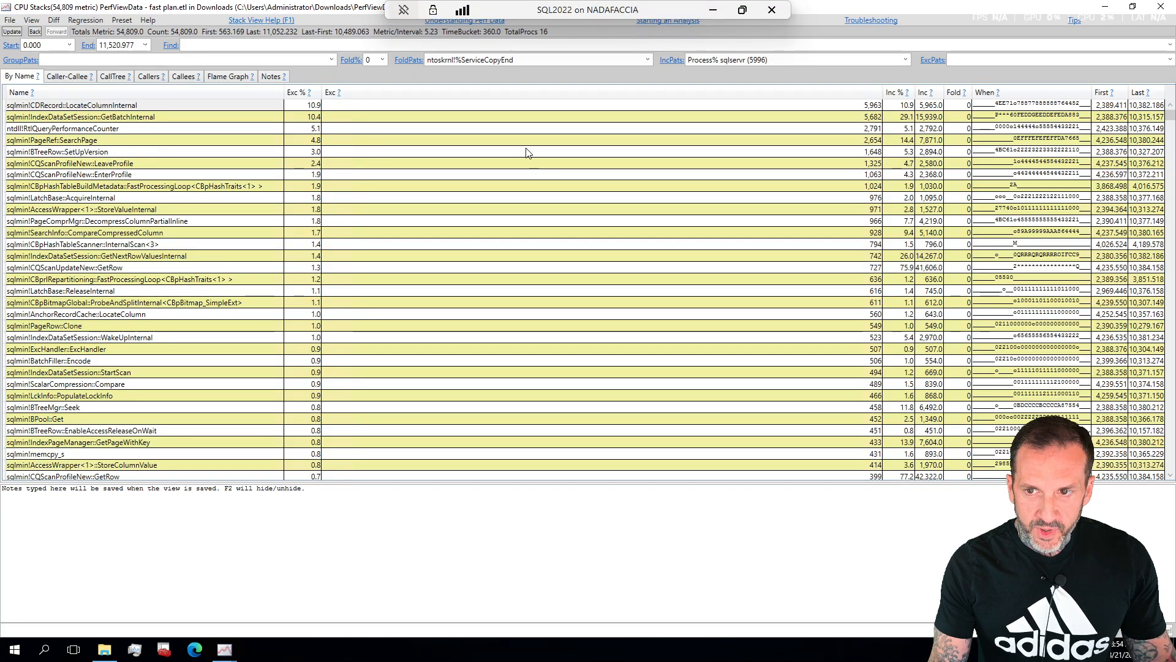
mouse_move(471, 158)
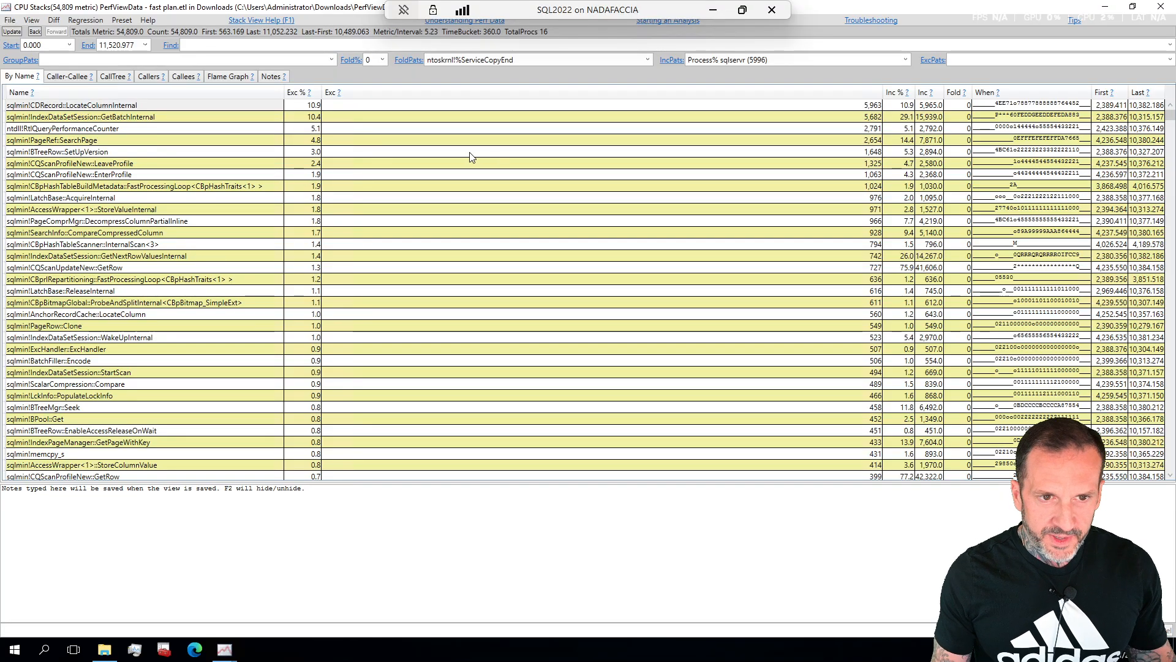
mouse_move(177, 113)
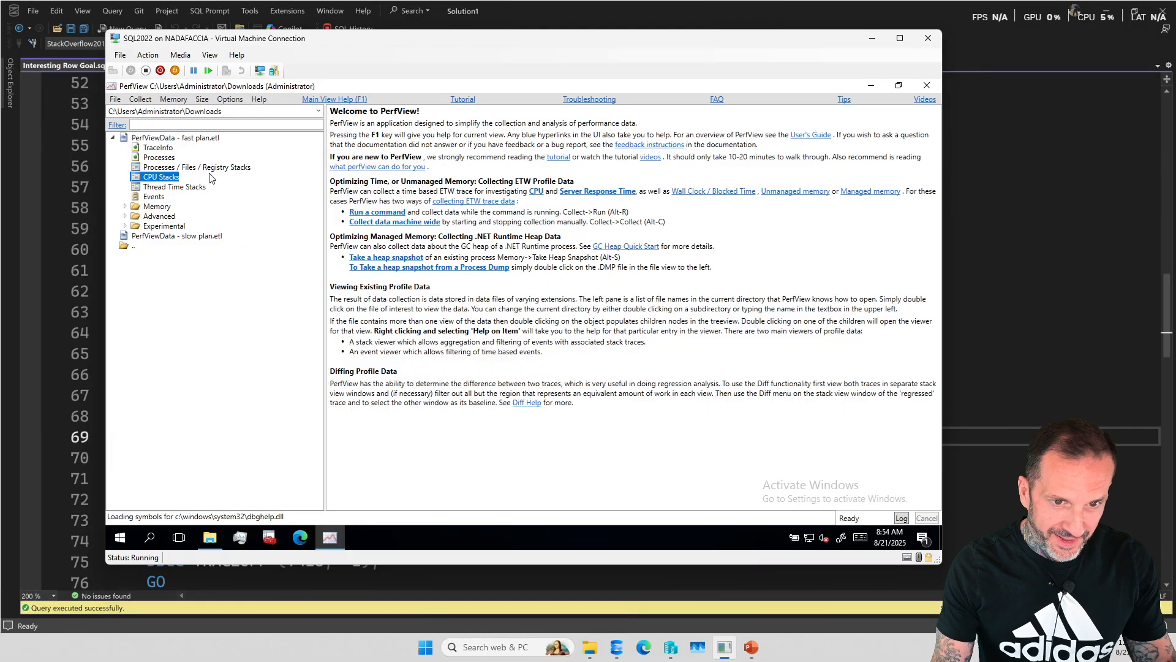
Step: Open slow plan.etl CPU Stacks for the sqlservr process
click(113, 137)
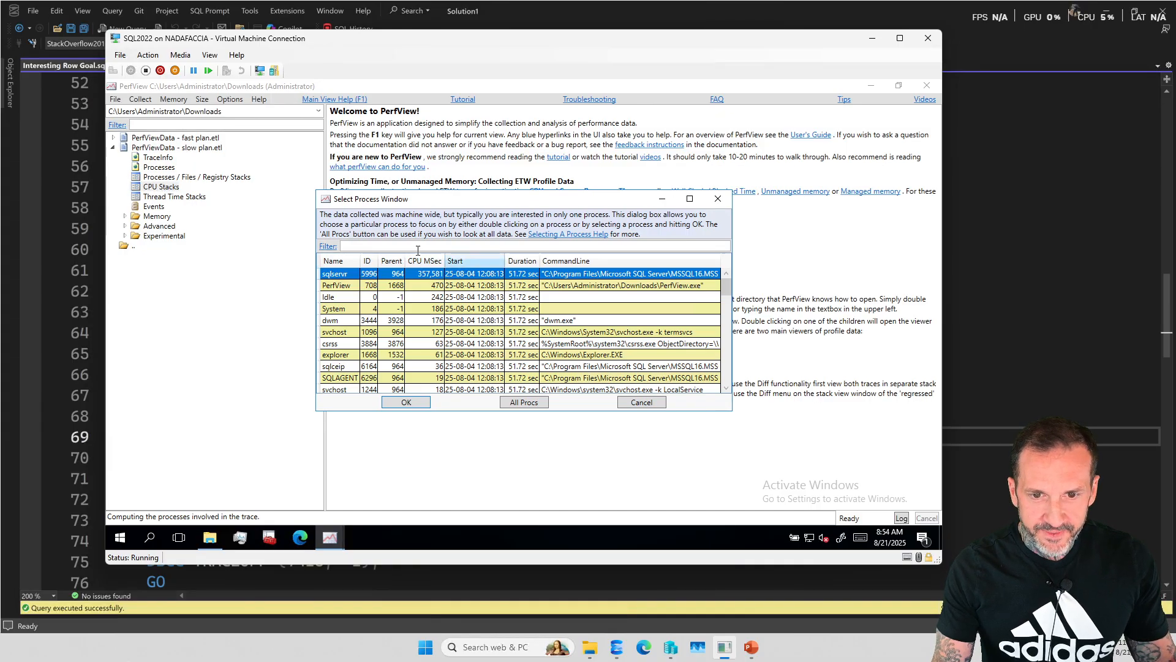
click(405, 402)
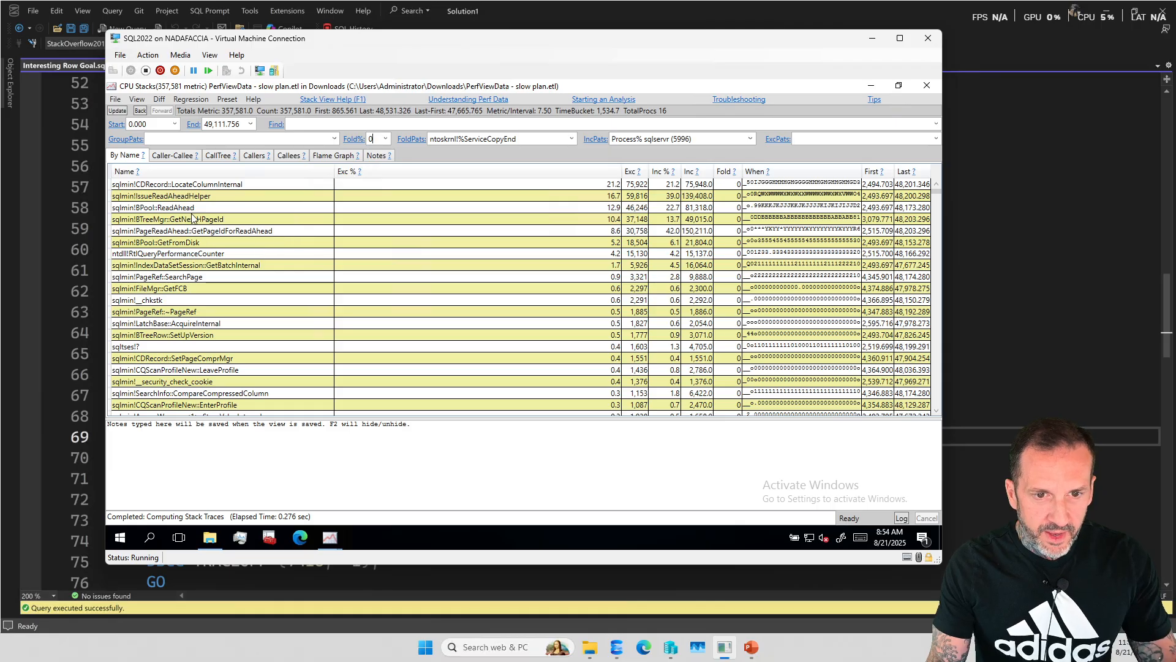
Step: Select the IssueReadAheadHelper, ReadAhead and GetNextPageId rows, then show the Flame Graph
click(160, 196)
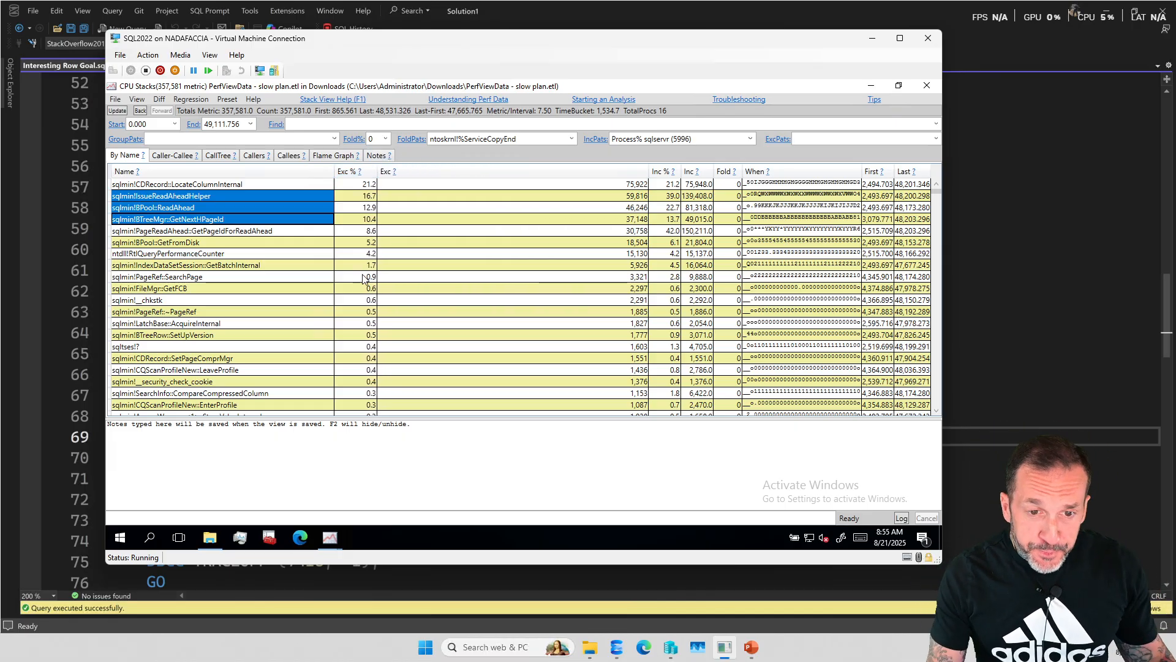
mouse_move(375, 215)
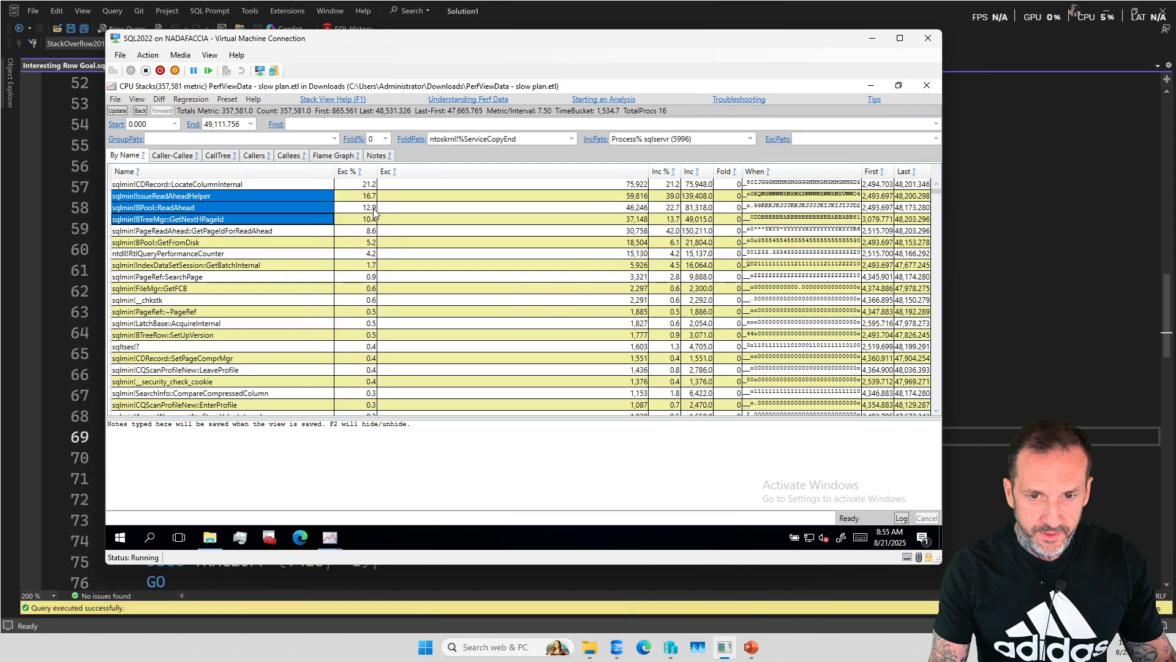
mouse_move(375, 215)
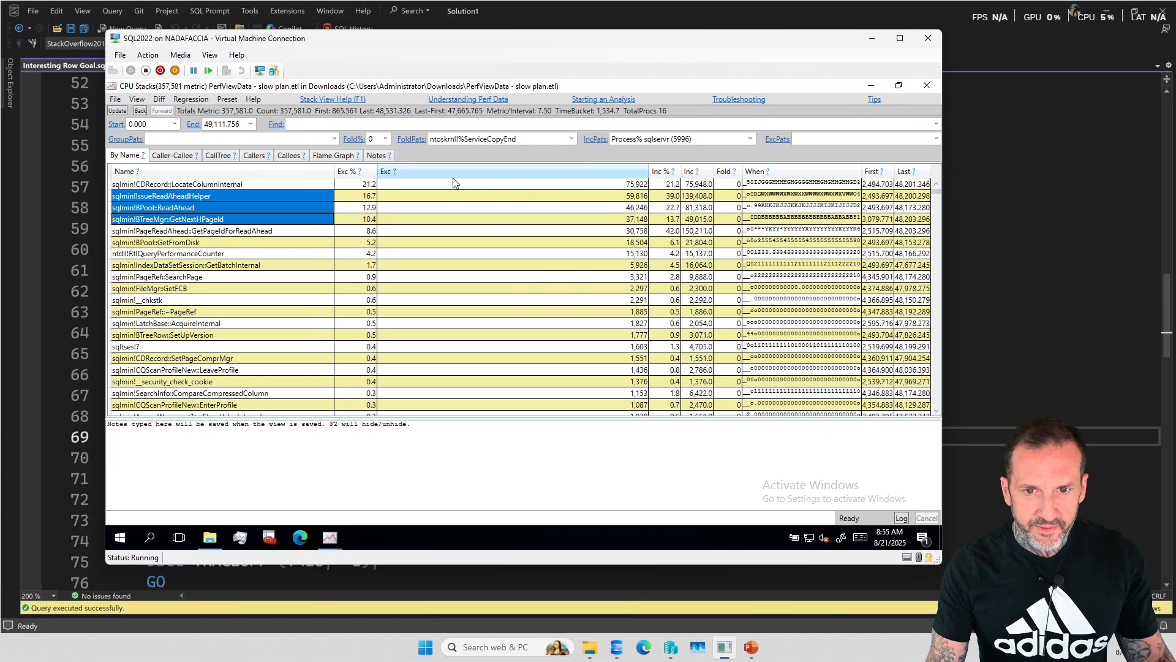
click(334, 155)
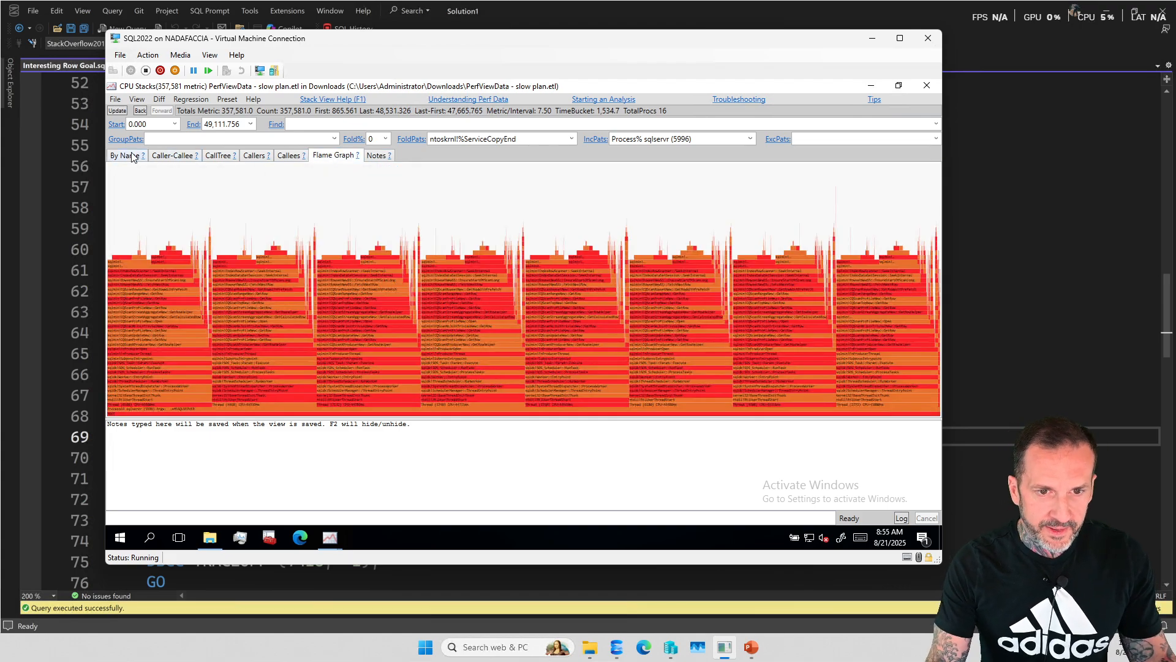
Step: Return to the slow trace's By Name flat function list
click(124, 155)
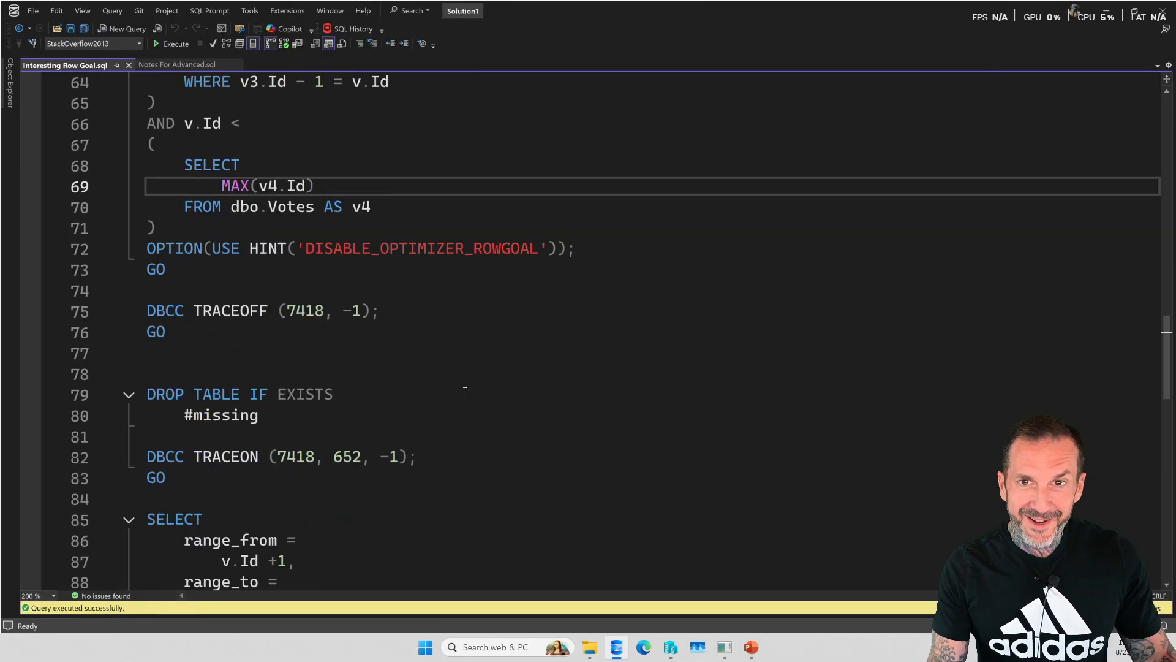
Step: Select the DBCC TRACEON (7418, 652, -1) batch through the SELECT INTO #missing query
scroll(down, 3)
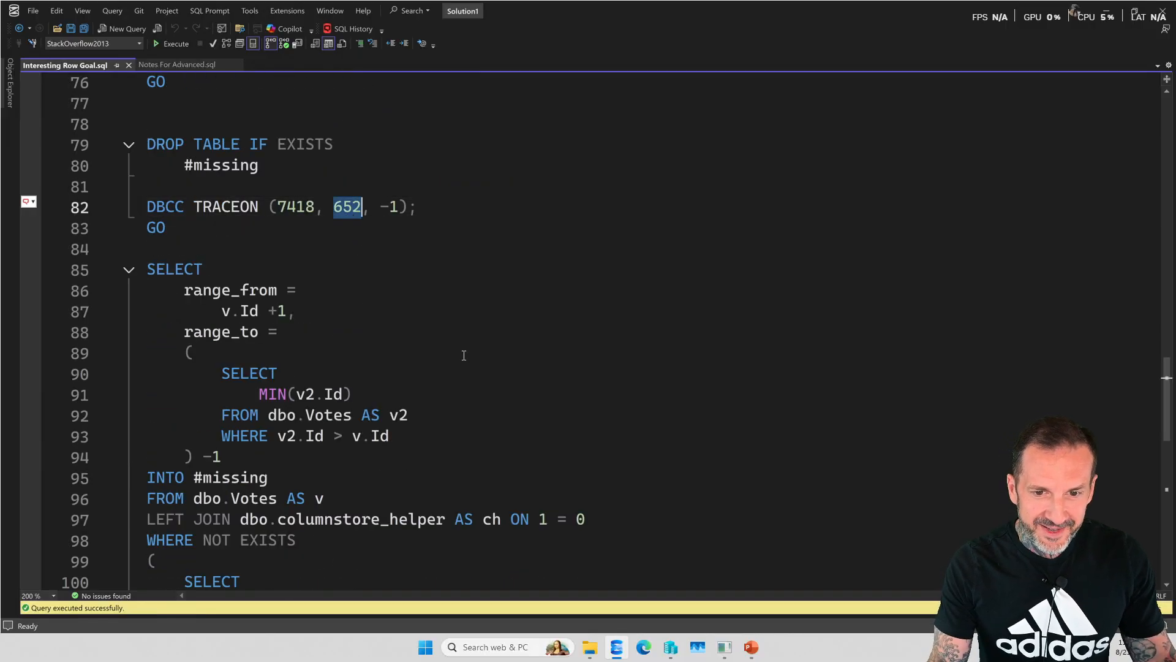
mouse_move(485, 353)
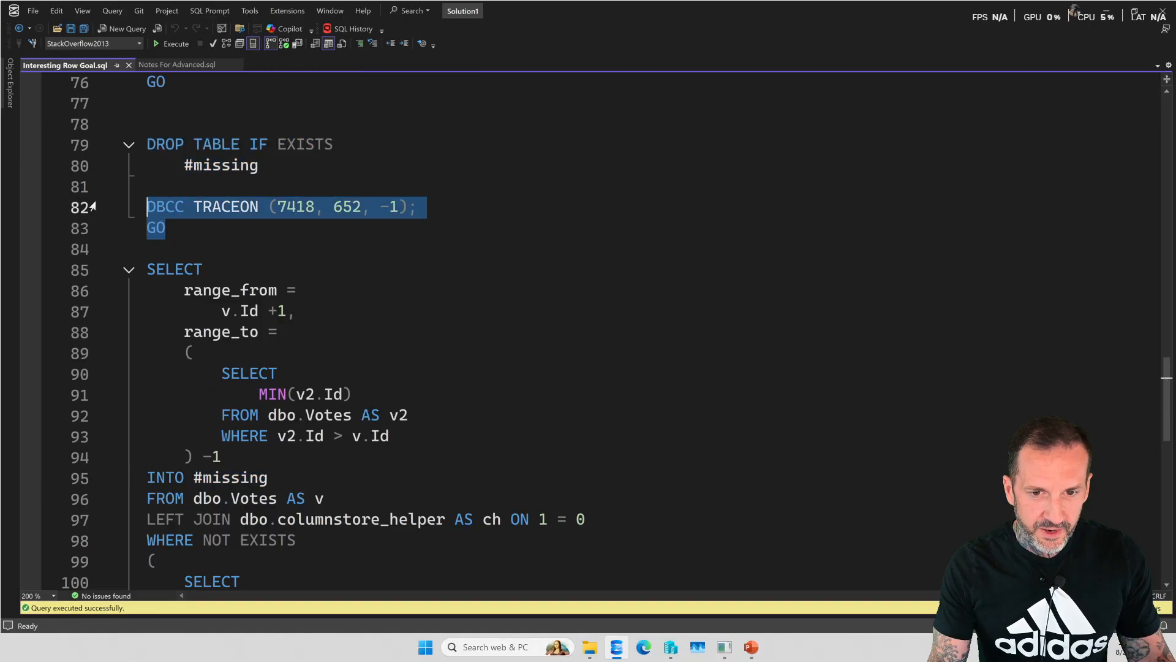
double_click(347, 207)
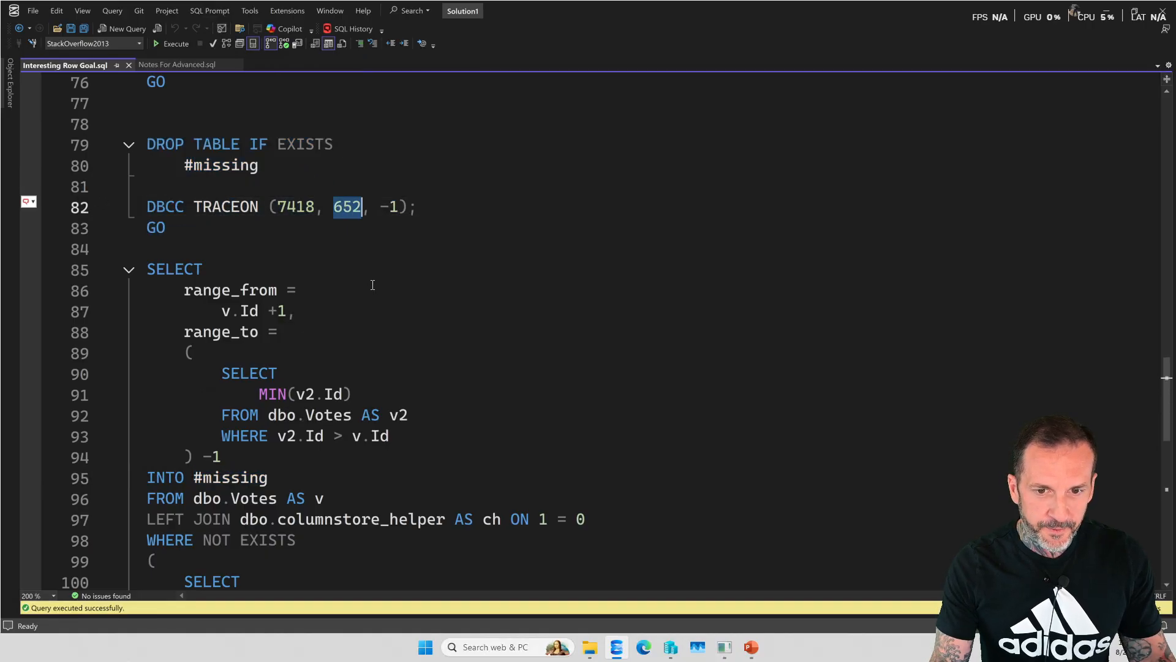
double_click(296, 206)
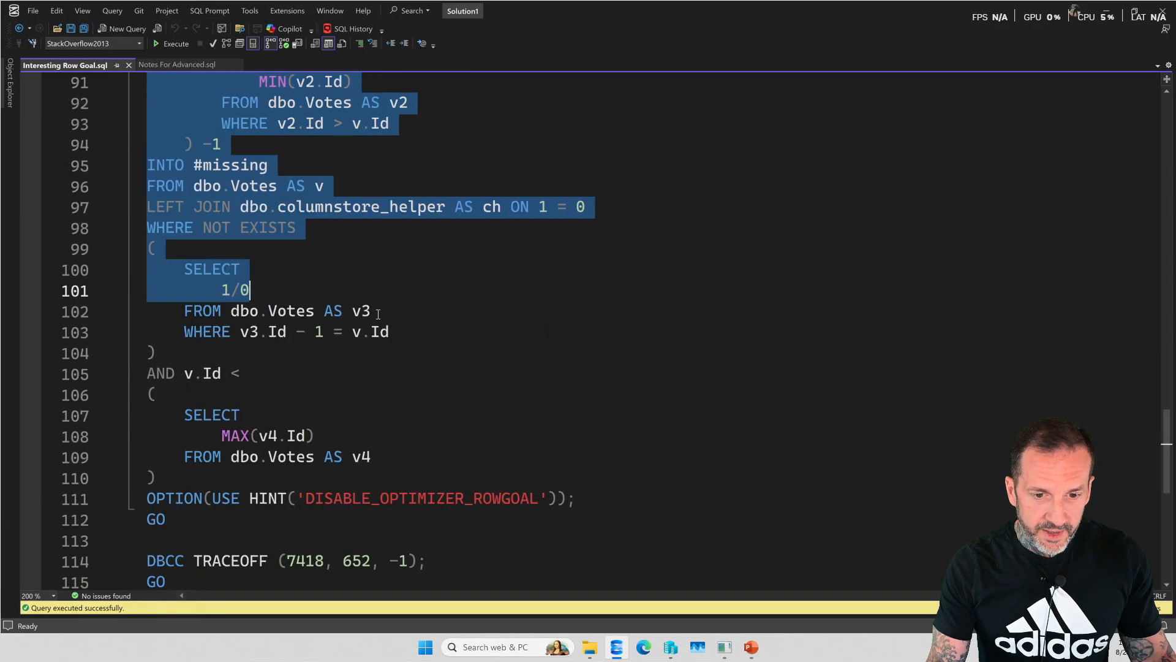
Step: Execute the trace flag 652 batch, inserting 5,423,108 rows
click(176, 43)
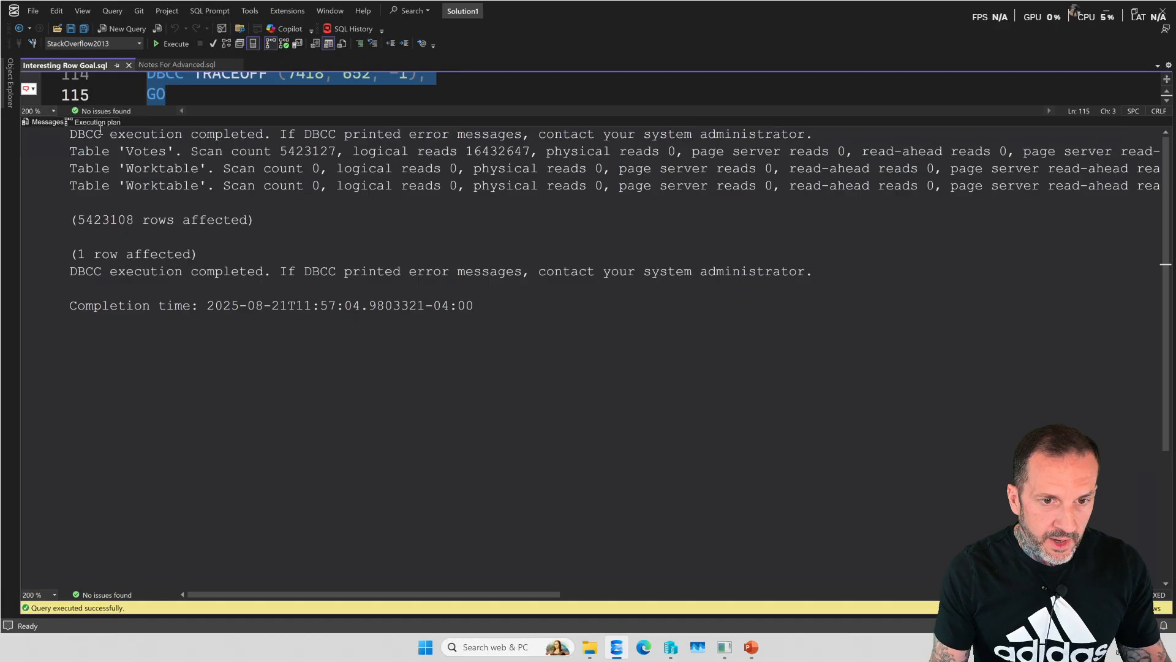
Step: View the trace flag 652 execution plan, with the Votes clustered index scan at 2.825s
click(97, 121)
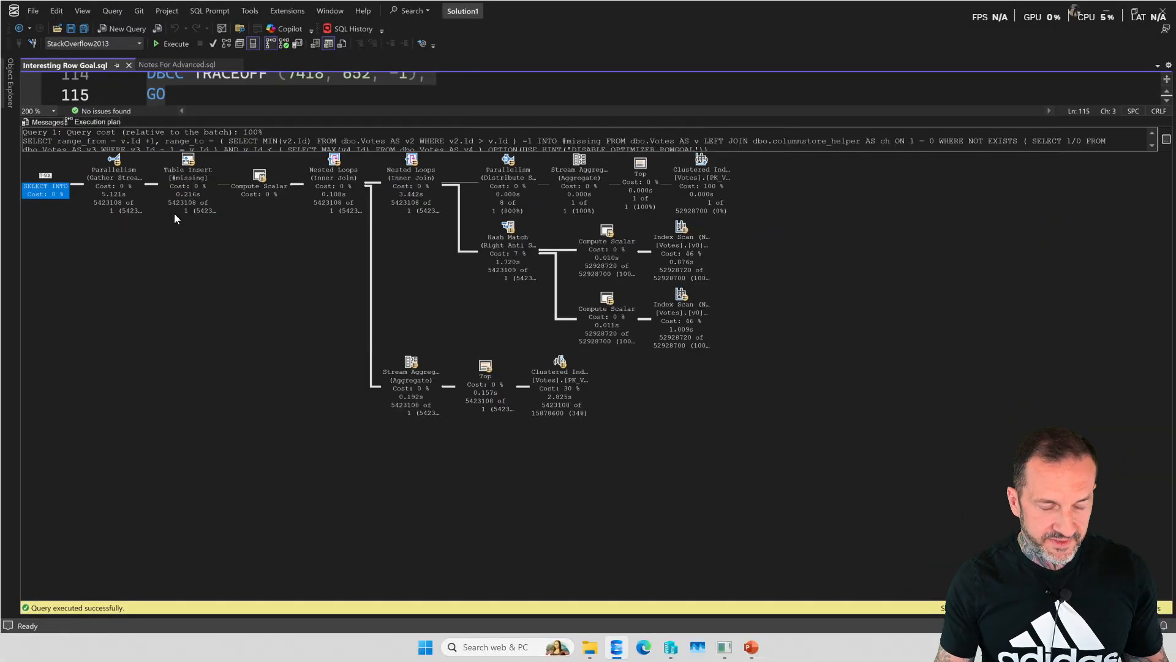
mouse_move(188, 180)
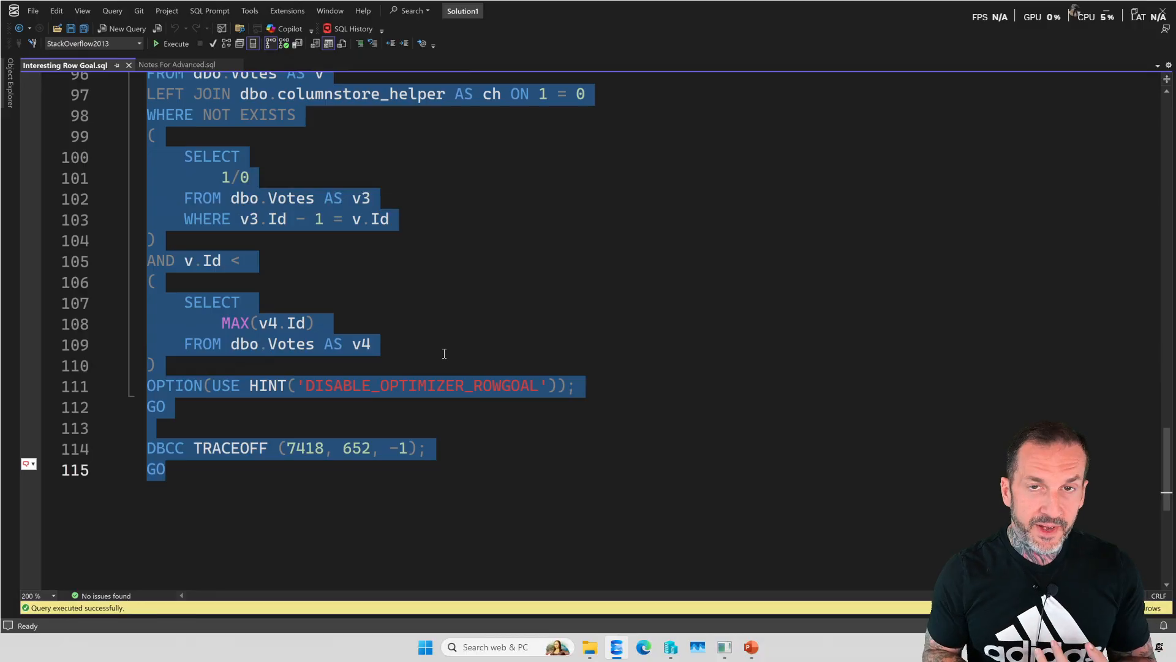
mouse_move(569, 440)
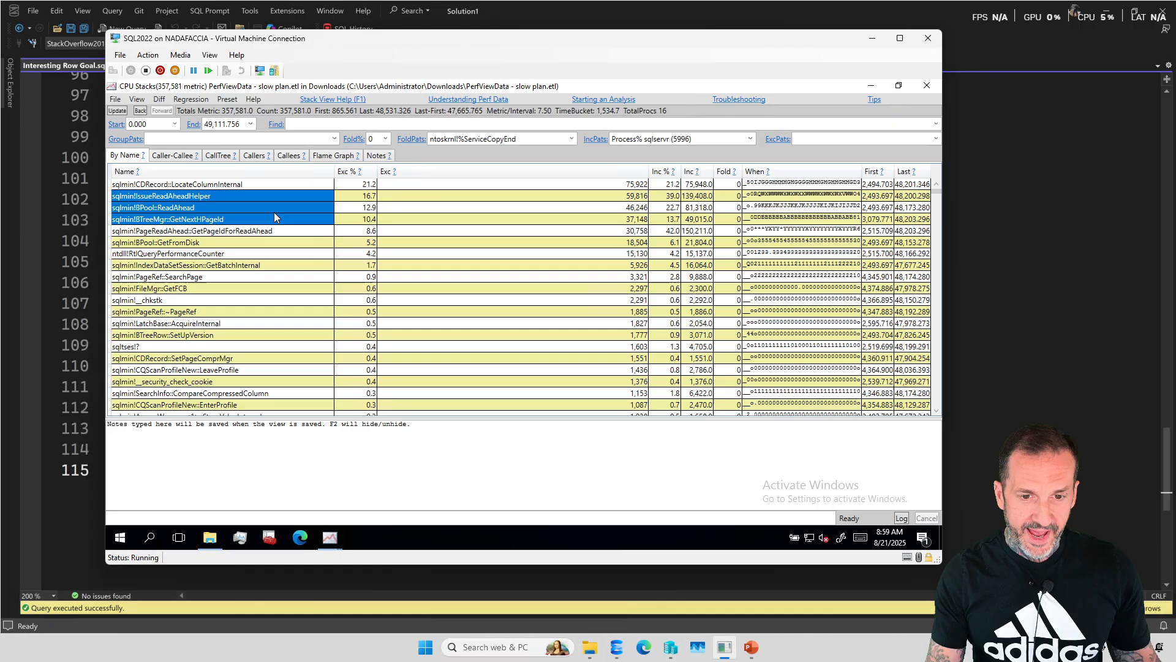
mouse_move(255, 213)
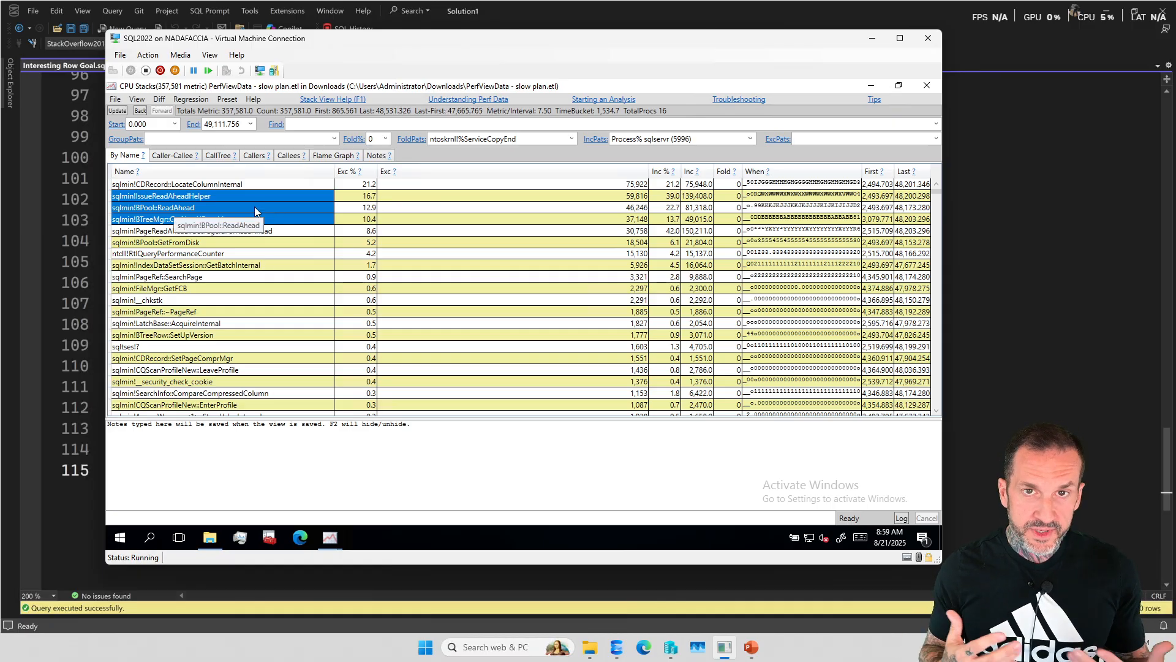